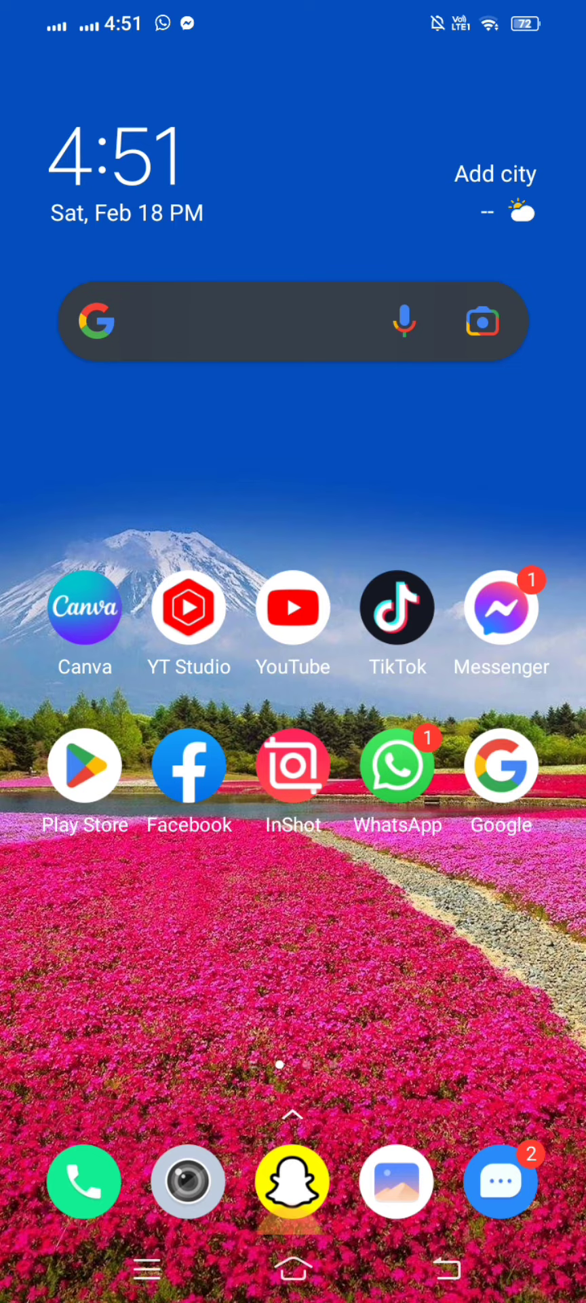
# Look up Instagram in the app store, watch its preview video and return home.
pyautogui.click(84, 765)
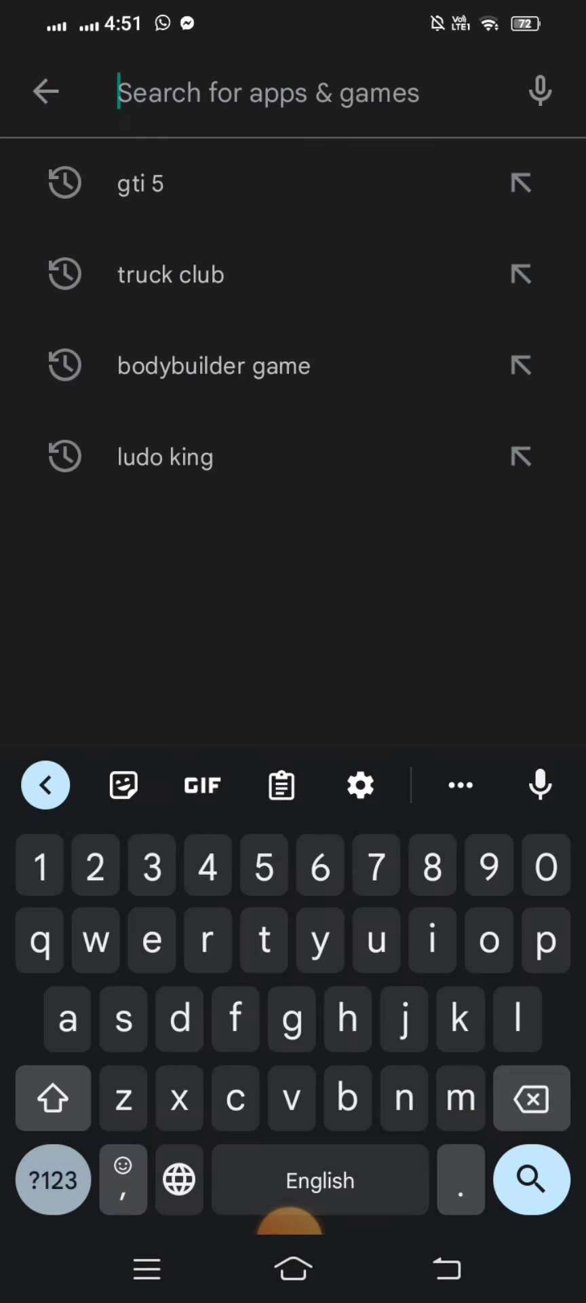
pyautogui.write('in')
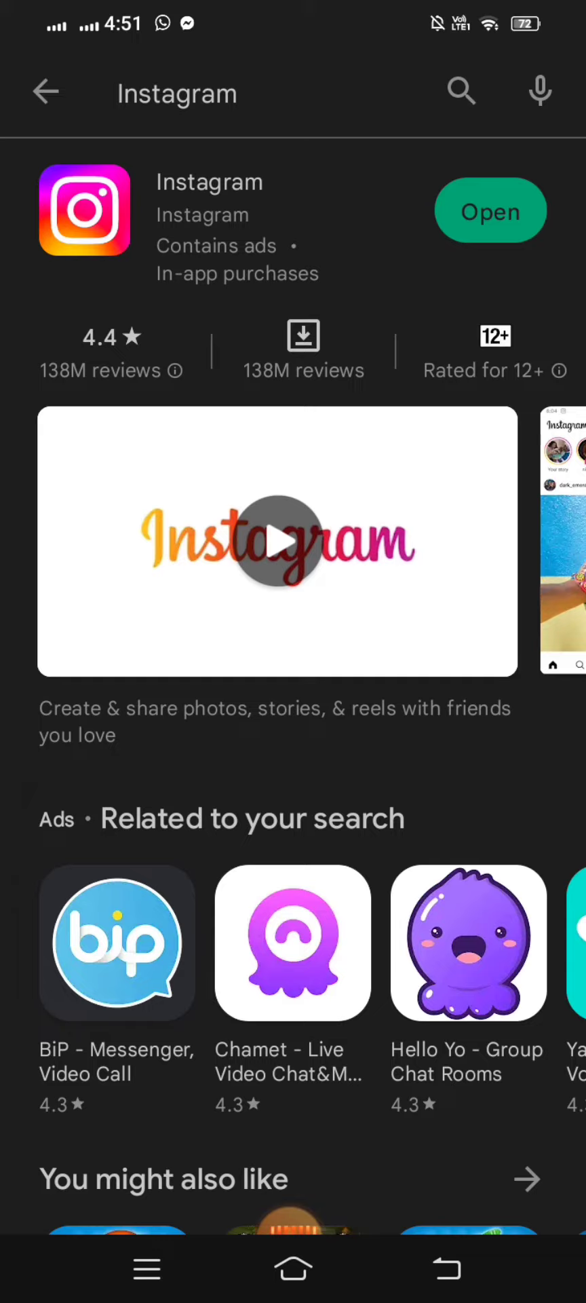
pyautogui.click(278, 543)
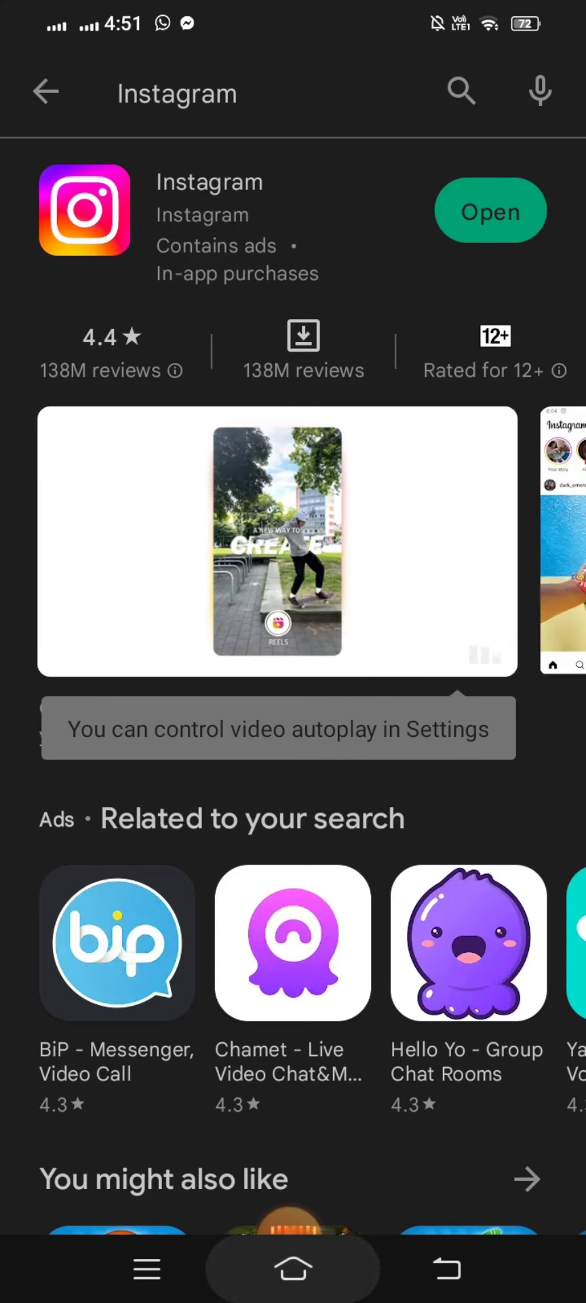
pyautogui.click(292, 1268)
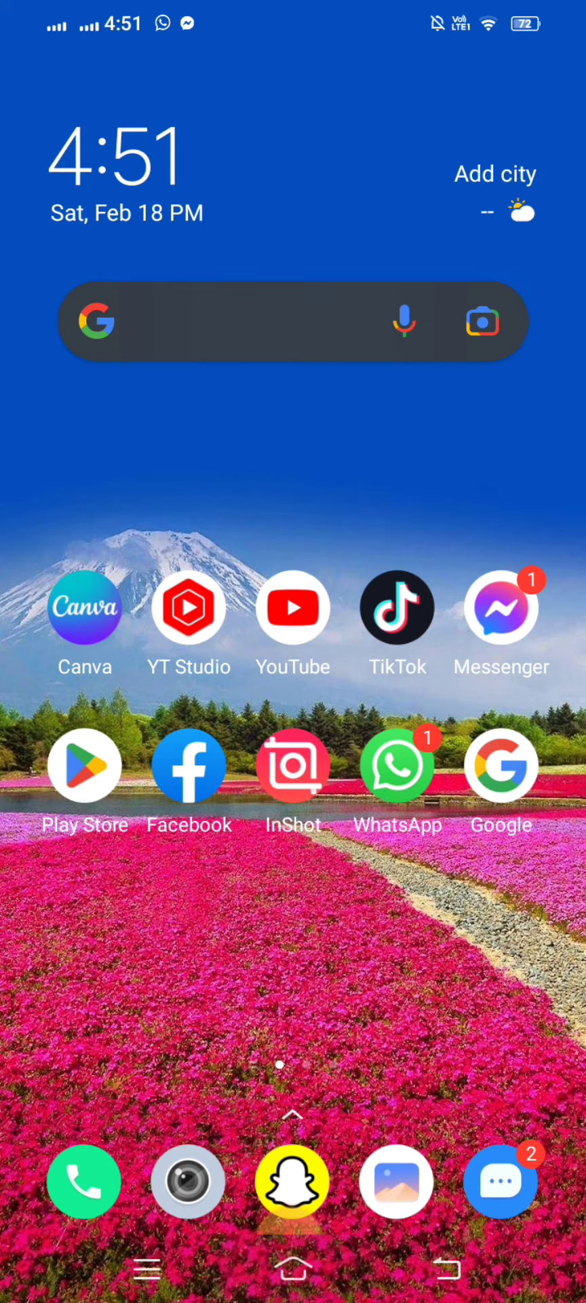
# Launch Settings and go into the Apps & permissions section.
pyautogui.hscroll(-3)
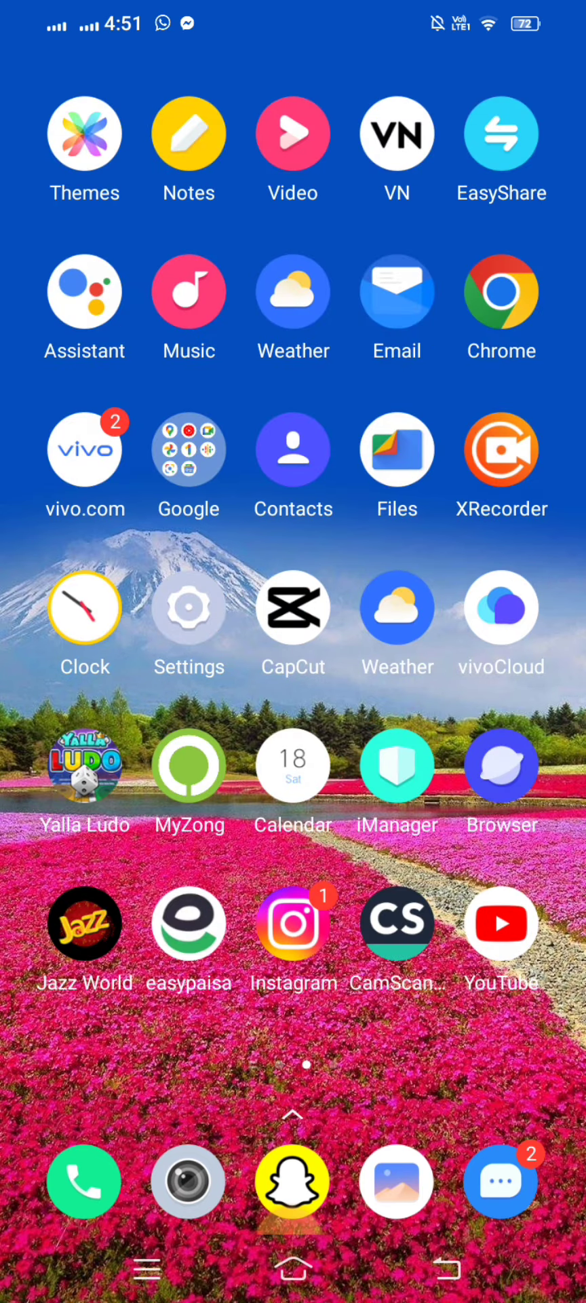
pyautogui.click(188, 607)
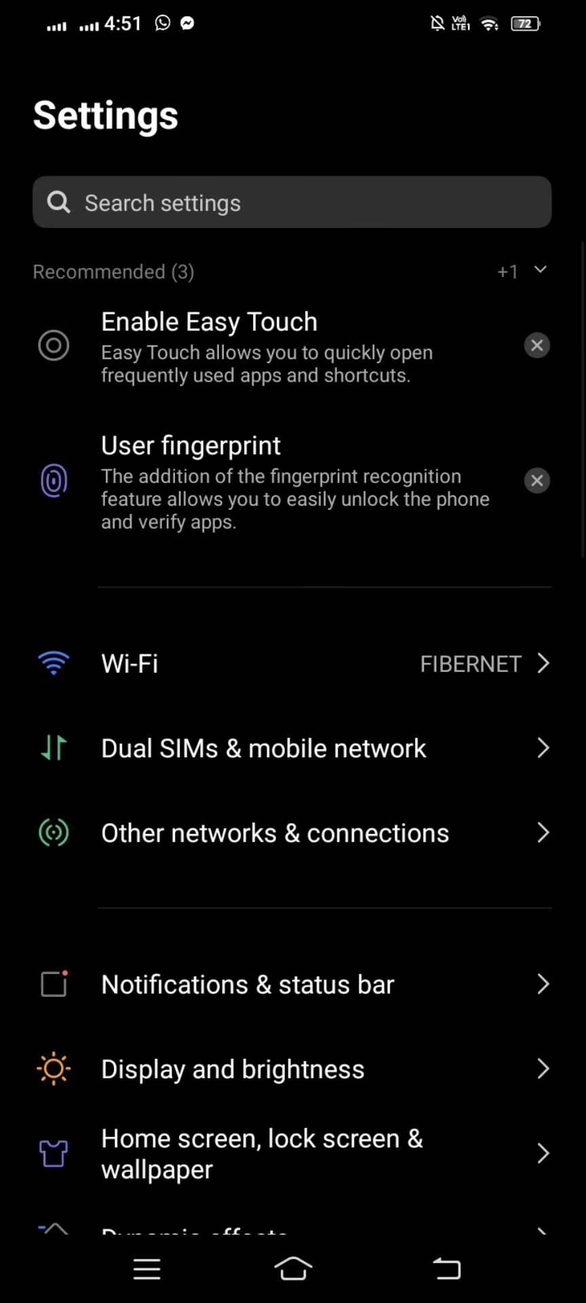
pyautogui.scroll(-3)
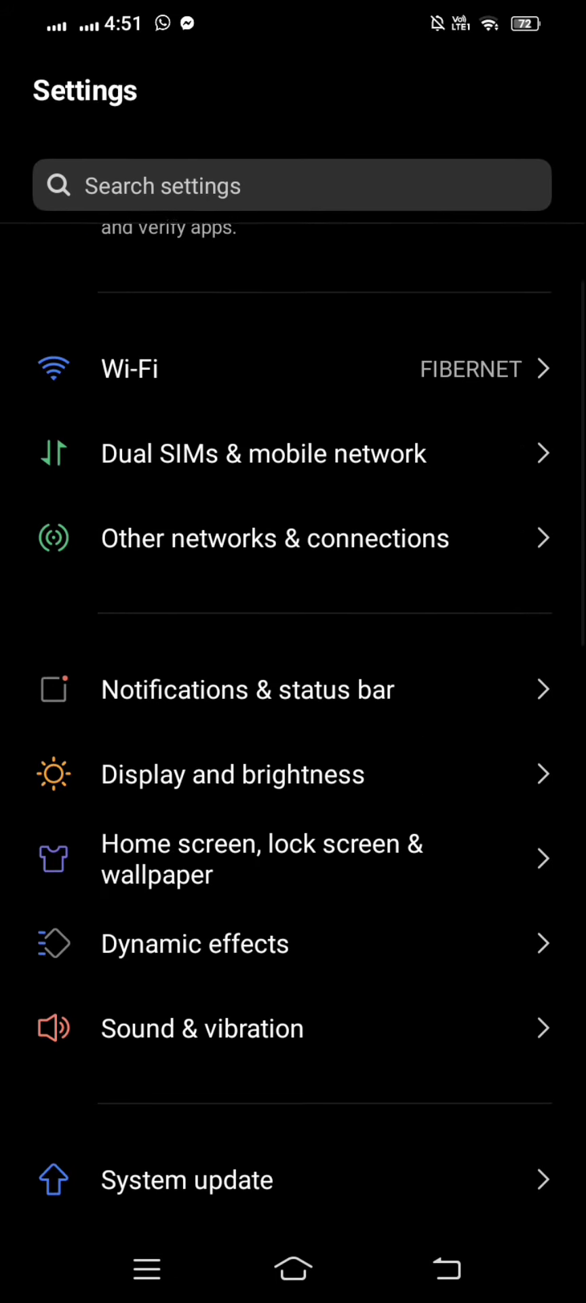
pyautogui.scroll(-3)
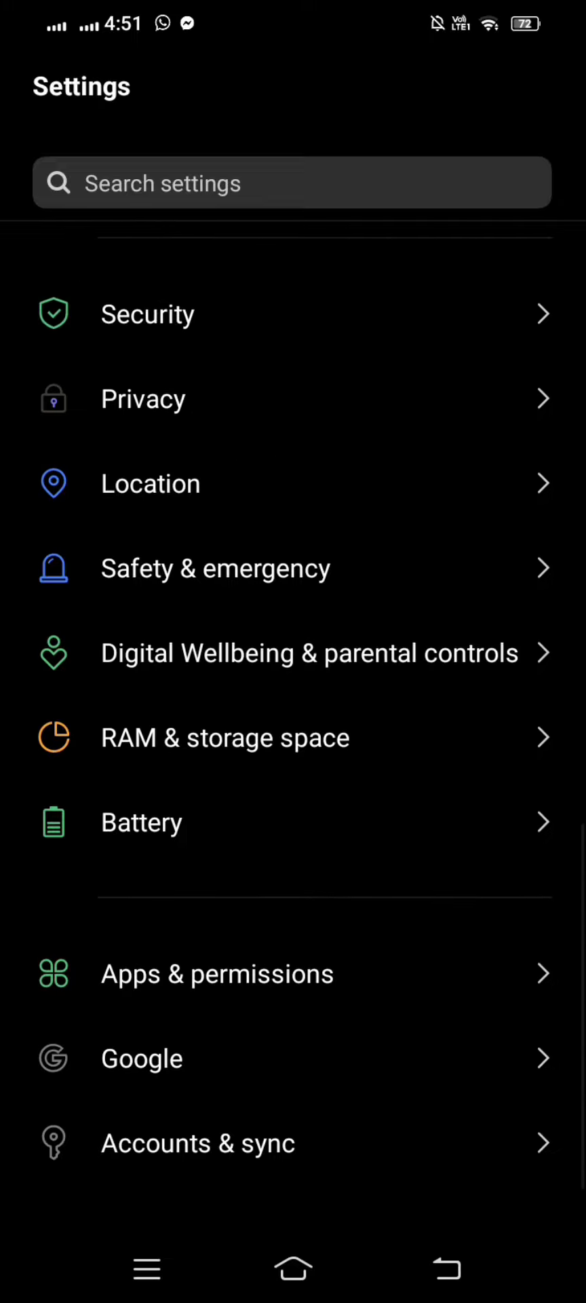
pyautogui.click(216, 973)
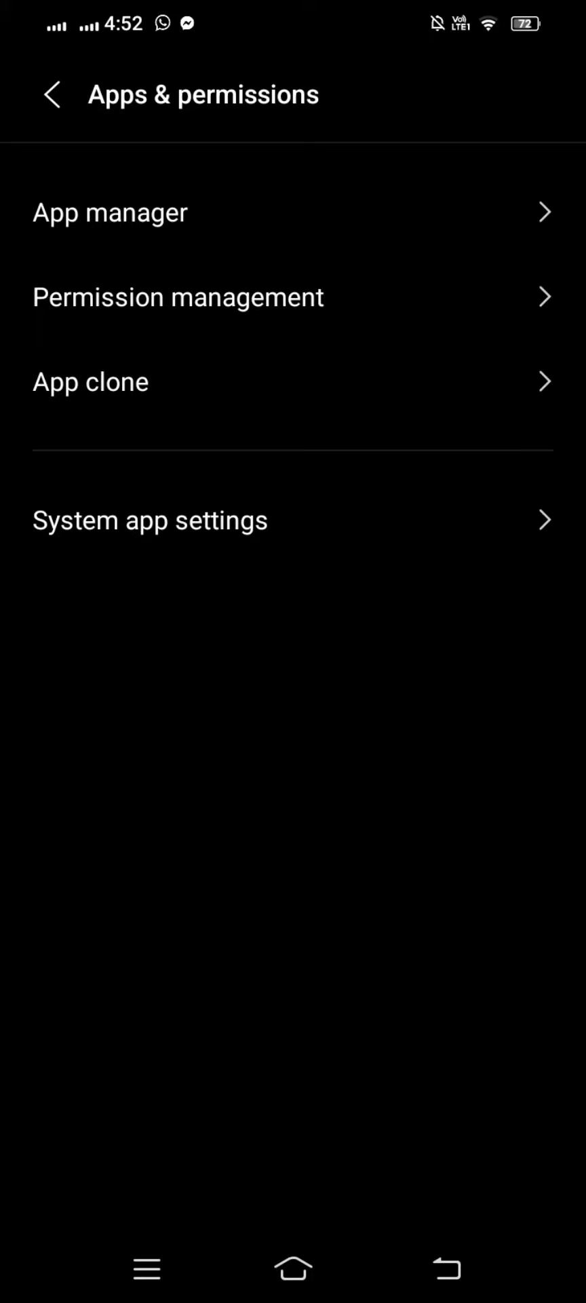
# Find Instagram in App manager and show its App info page.
pyautogui.click(109, 212)
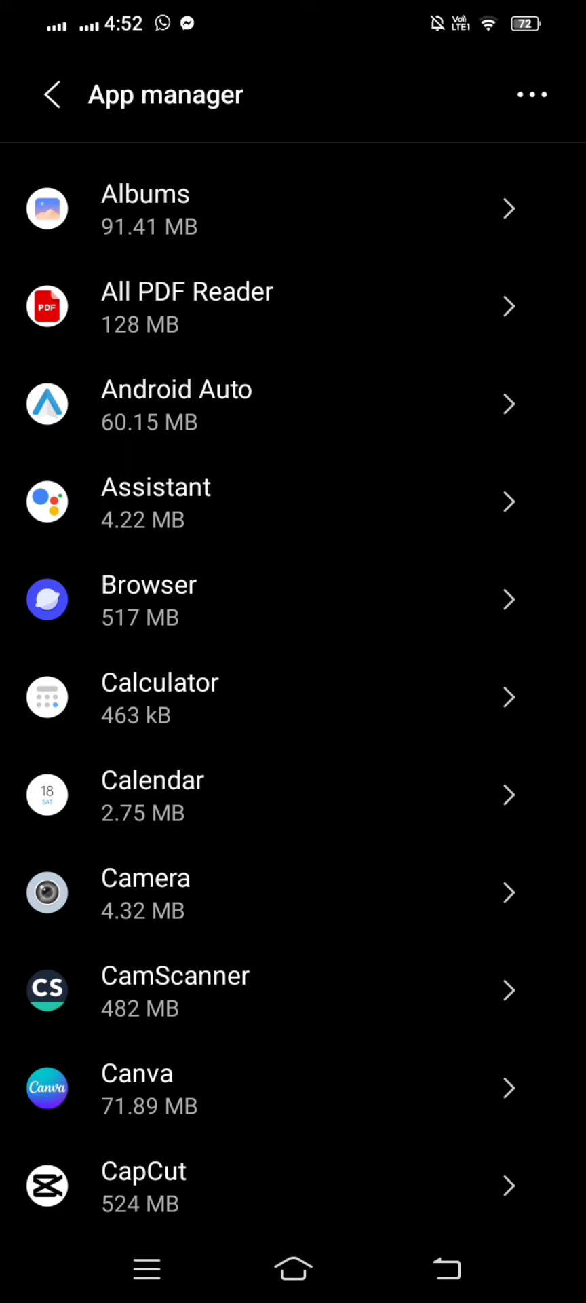
pyautogui.scroll(-3)
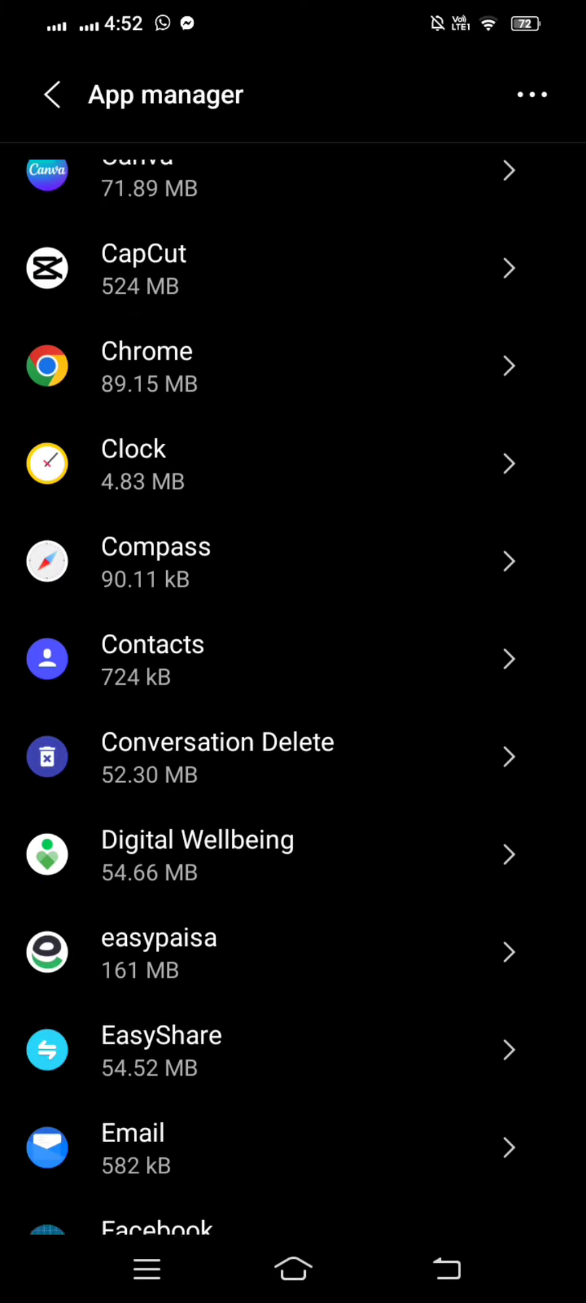
pyautogui.scroll(-3)
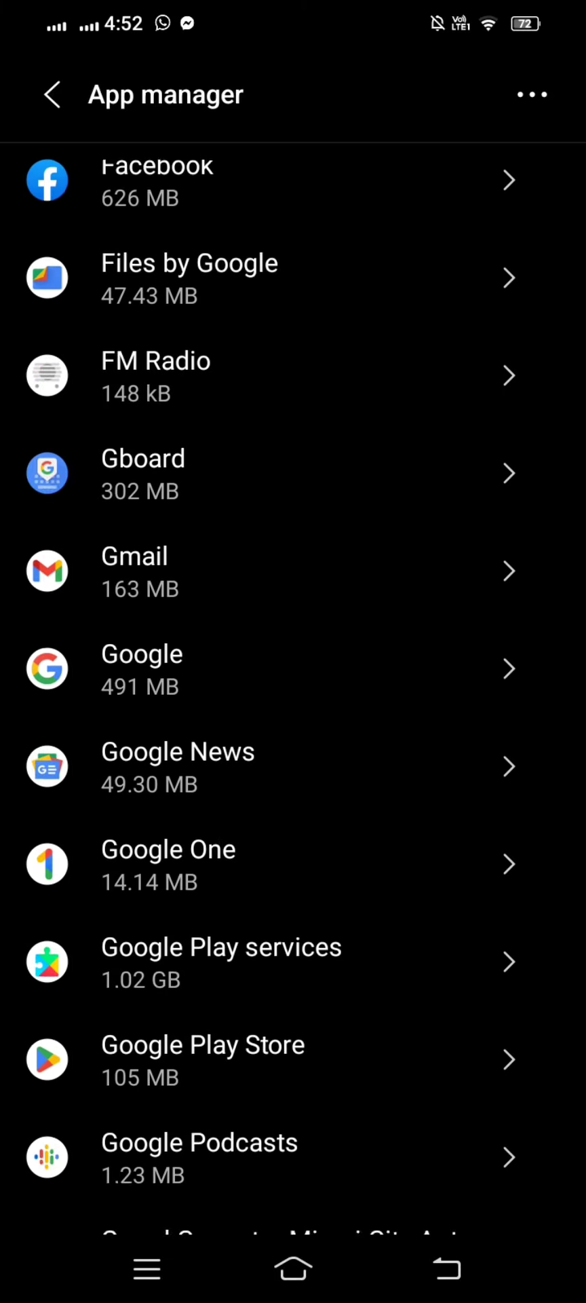
pyautogui.scroll(-3)
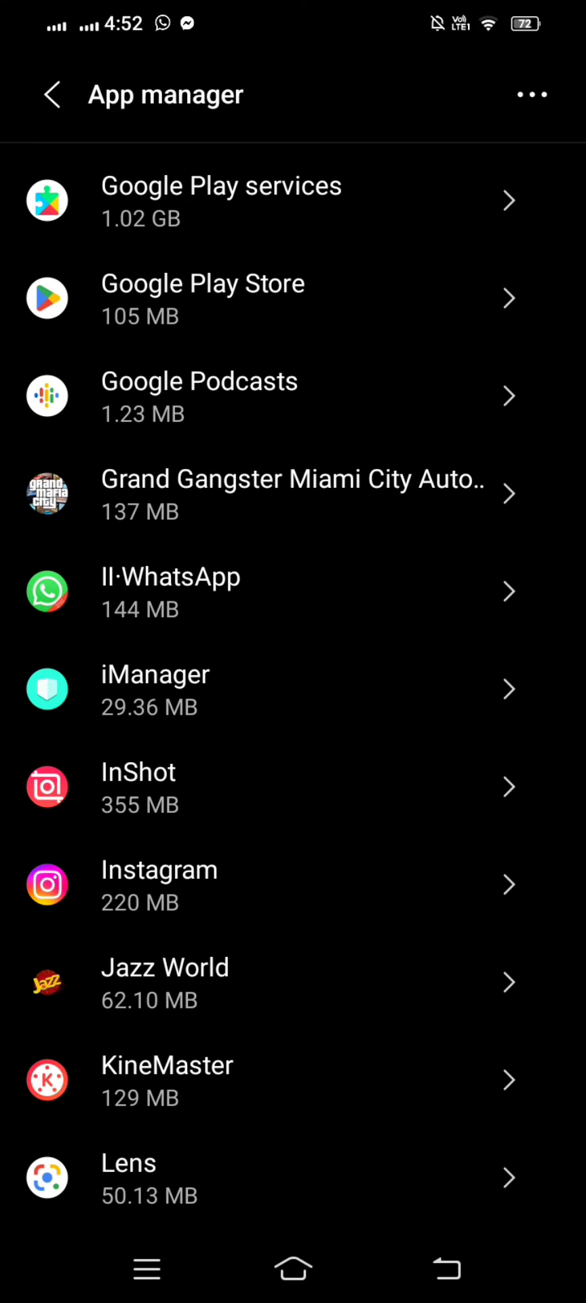
pyautogui.click(158, 869)
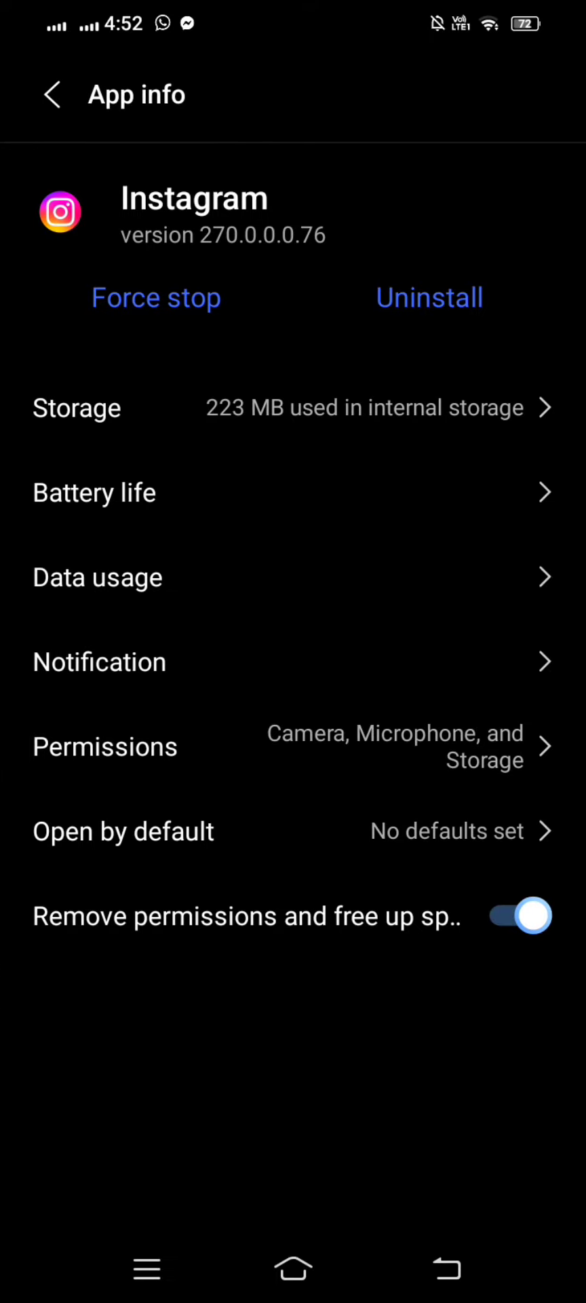
# View Instagram's storage, bring up the Clear data confirmation, then back out to App manager.
pyautogui.click(75, 407)
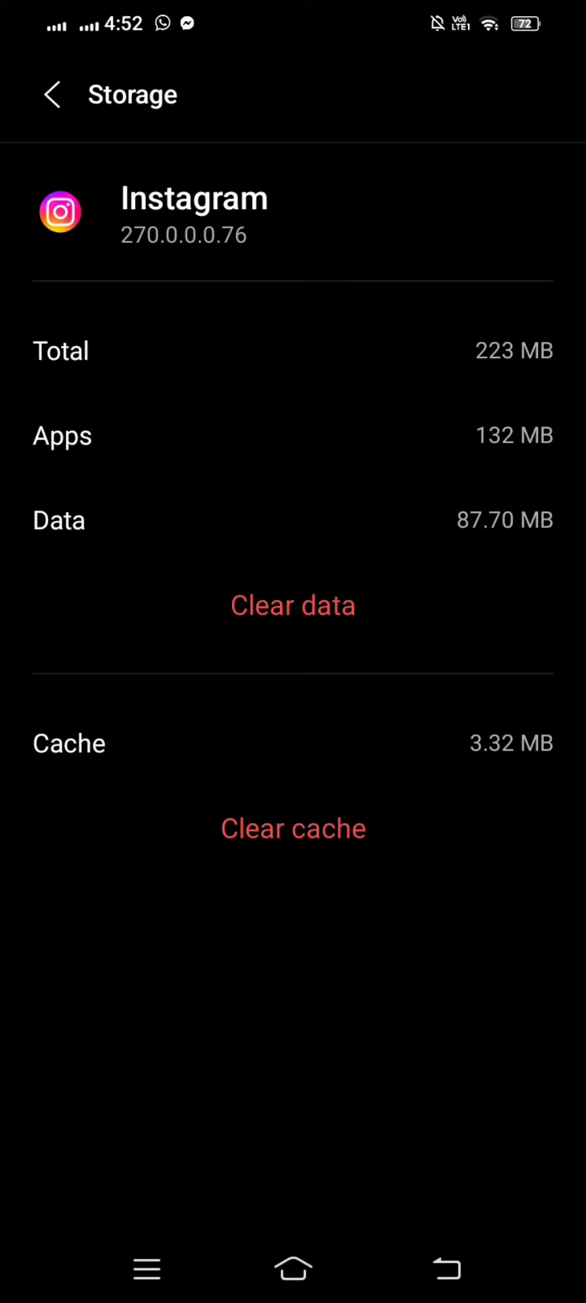
pyautogui.click(292, 604)
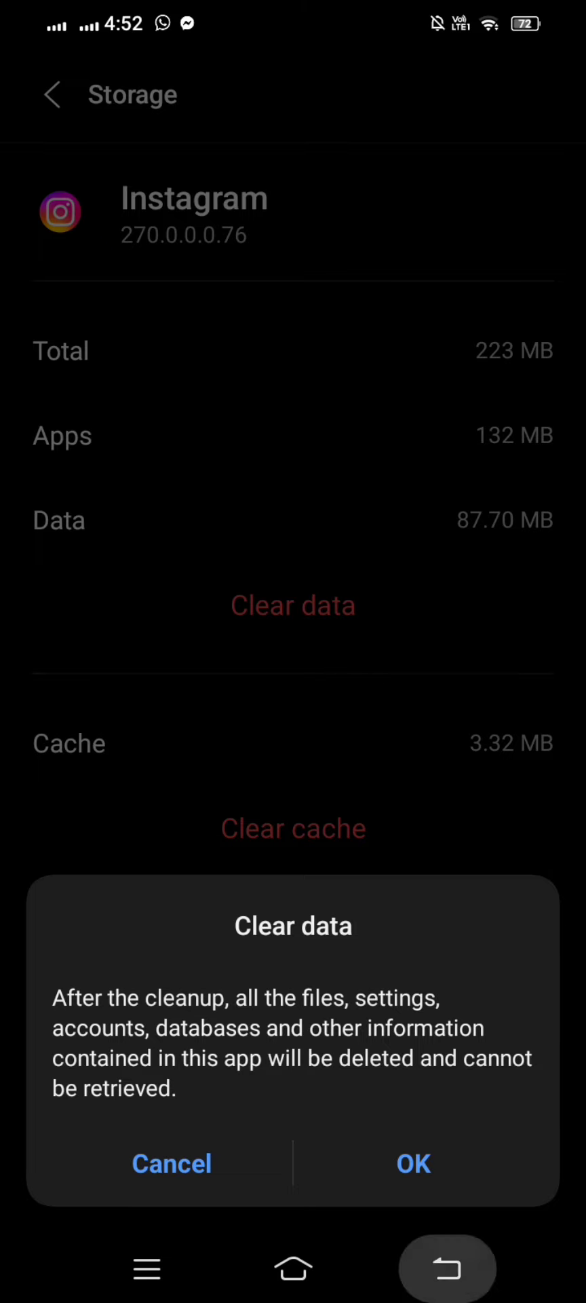
pyautogui.click(172, 1163)
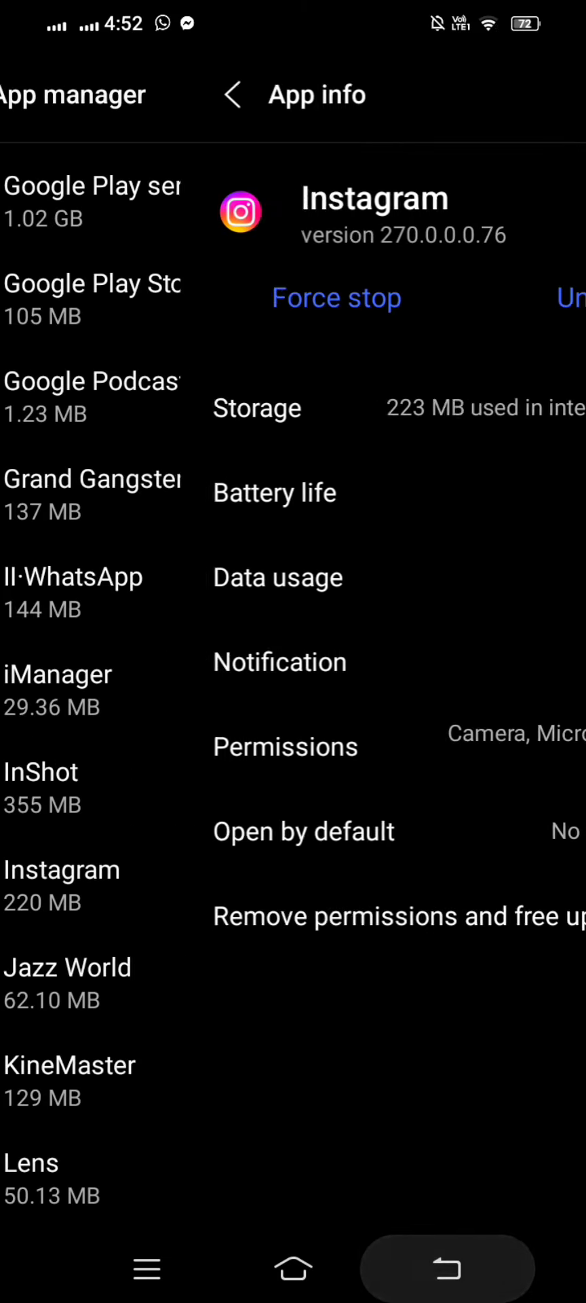